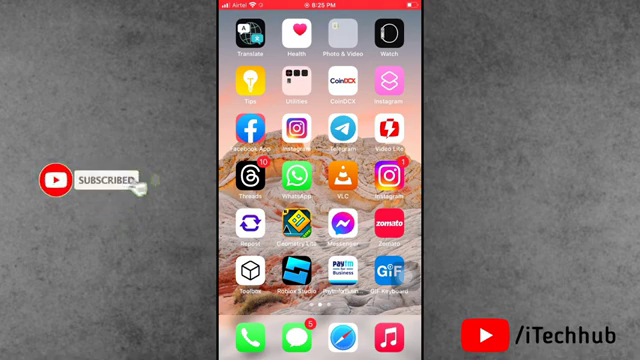
Turn on Listen for "Hey Siri" in Siri & Search and confirm Enable Siri
{"action": "scroll", "scroll_direction": "left", "scroll_amount": 3}
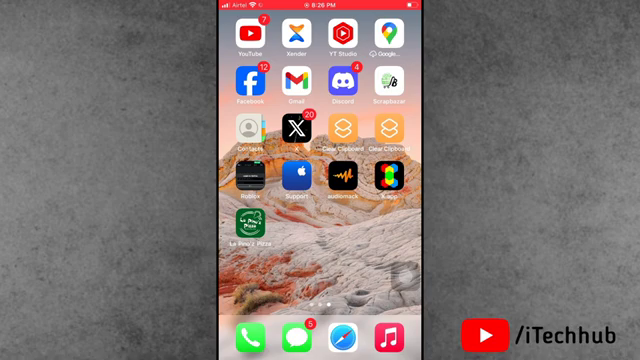
{"action": "scroll", "scroll_direction": "left", "scroll_amount": 3}
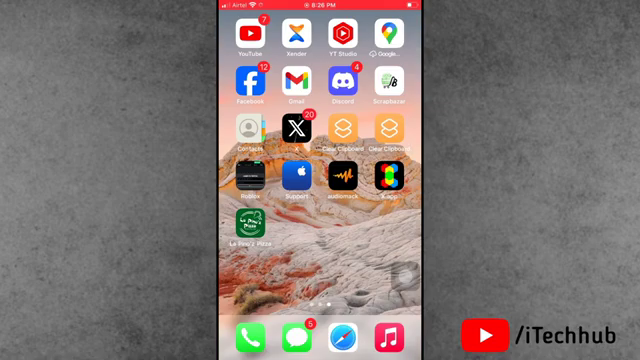
{"action": "scroll", "scroll_direction": "left", "scroll_amount": 3}
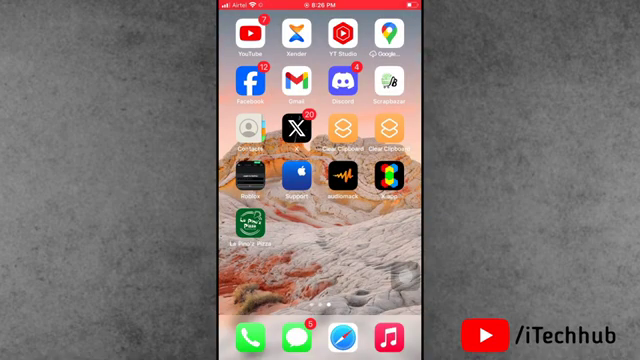
{"action": "scroll", "scroll_direction": "left", "scroll_amount": 3}
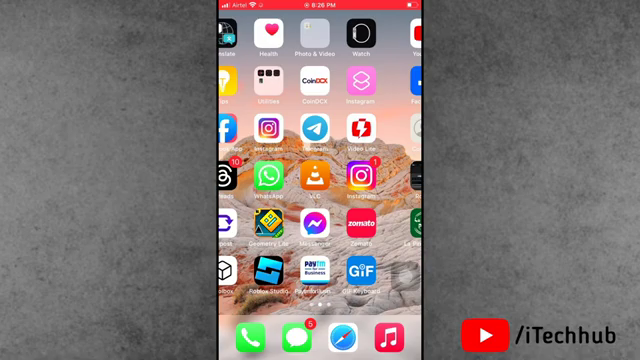
{"action": "scroll", "scroll_direction": "left", "scroll_amount": 3}
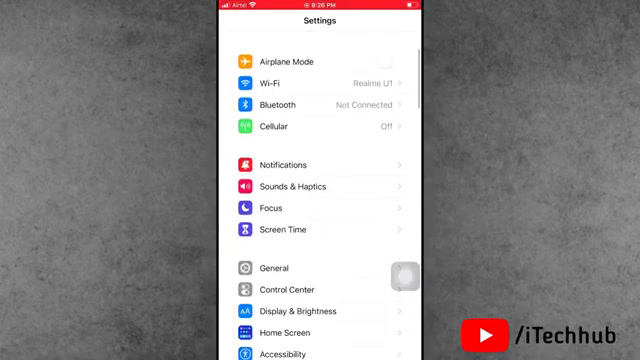
{"action": "scroll", "scroll_direction": "down", "scroll_amount": 3}
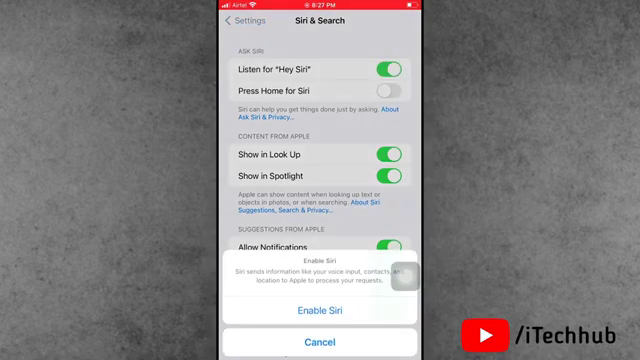
{"action": "left_click", "coordinate": [320, 308]}
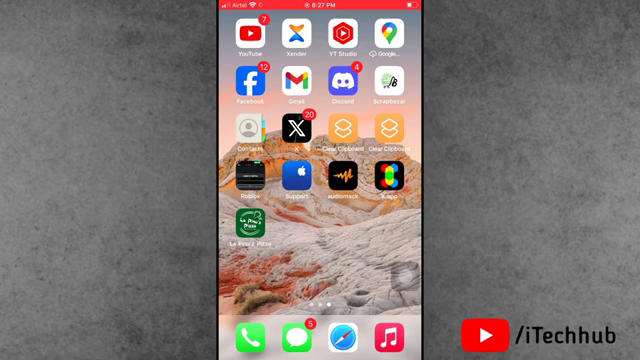
{"action": "scroll", "scroll_direction": "left", "scroll_amount": 3}
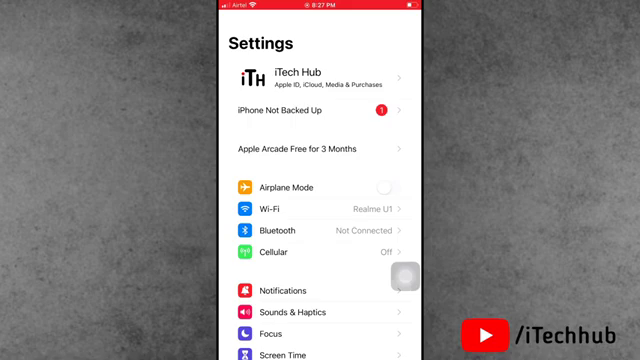
{"action": "scroll", "scroll_direction": "down", "scroll_amount": 3}
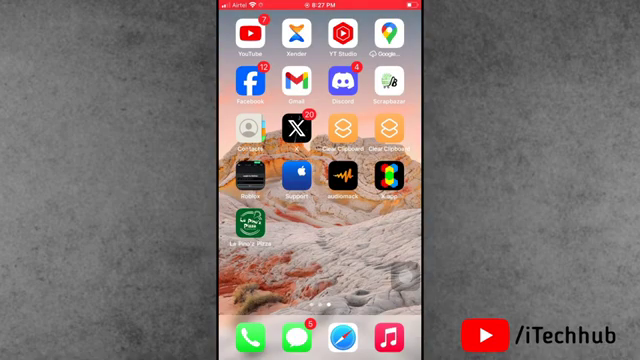
Reach Transfer or Reset iPhone under General, then swipe back to the first Home Screen page
{"action": "scroll", "scroll_direction": "left", "scroll_amount": 3}
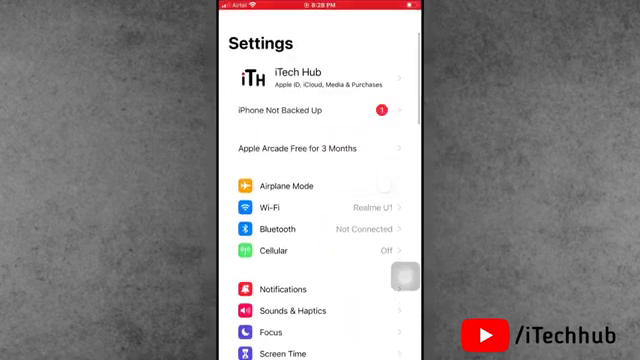
{"action": "scroll", "scroll_direction": "down", "scroll_amount": 3}
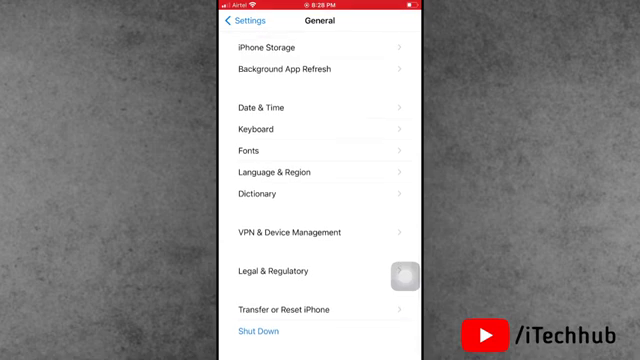
{"action": "left_click", "coordinate": [304, 308]}
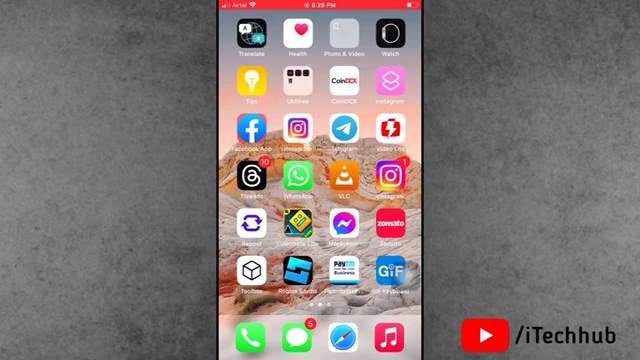
{"action": "scroll", "scroll_direction": "left", "scroll_amount": 3}
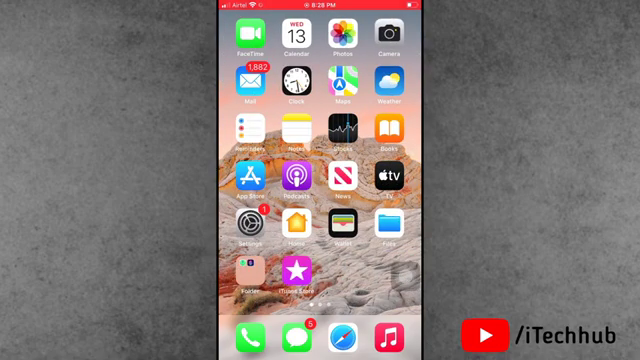